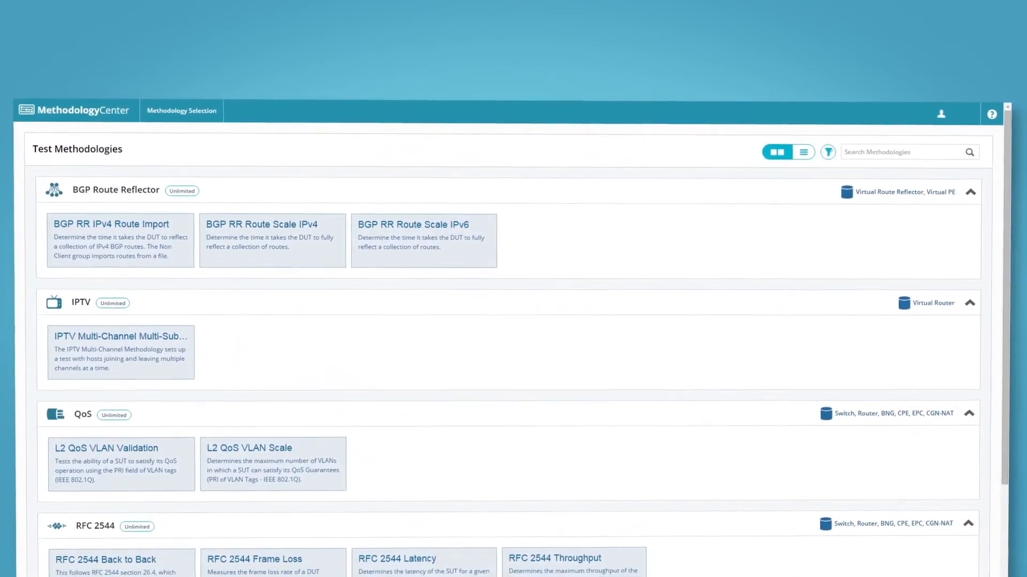
Browse Solutions to the OpenStack network benchmarking catalog listing eight test cases.
scroll("down", 3)
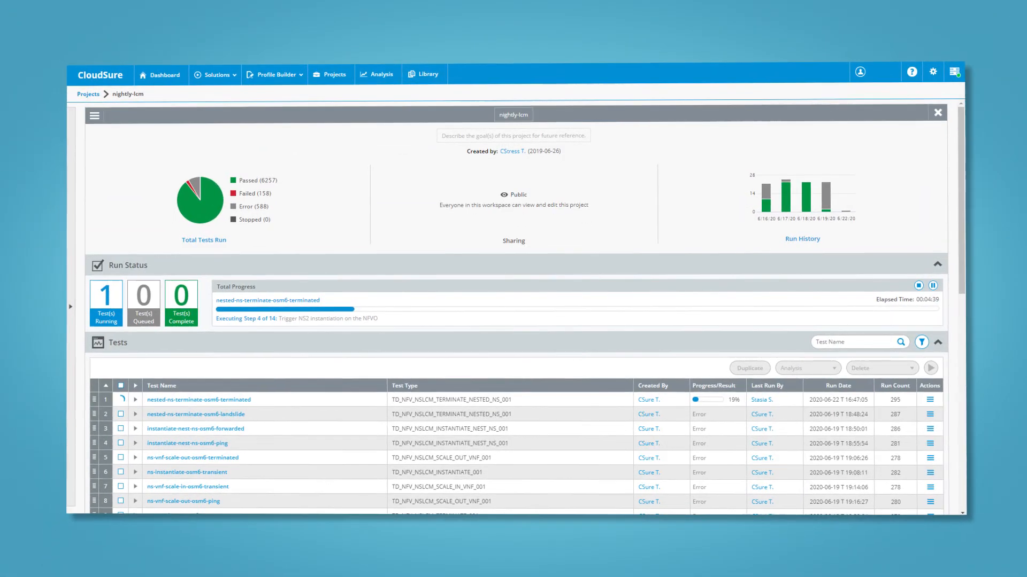
left_click(216, 74)
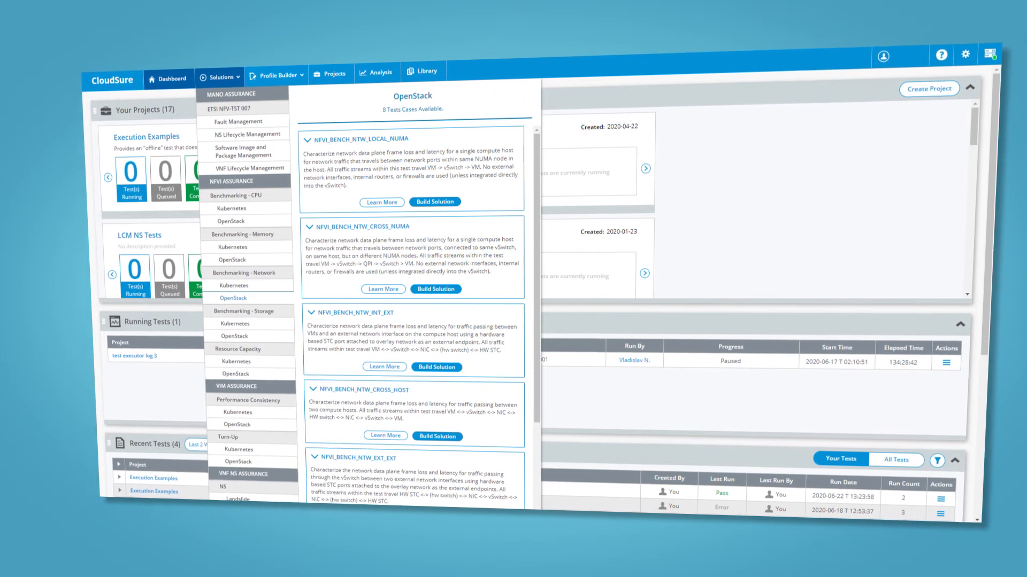